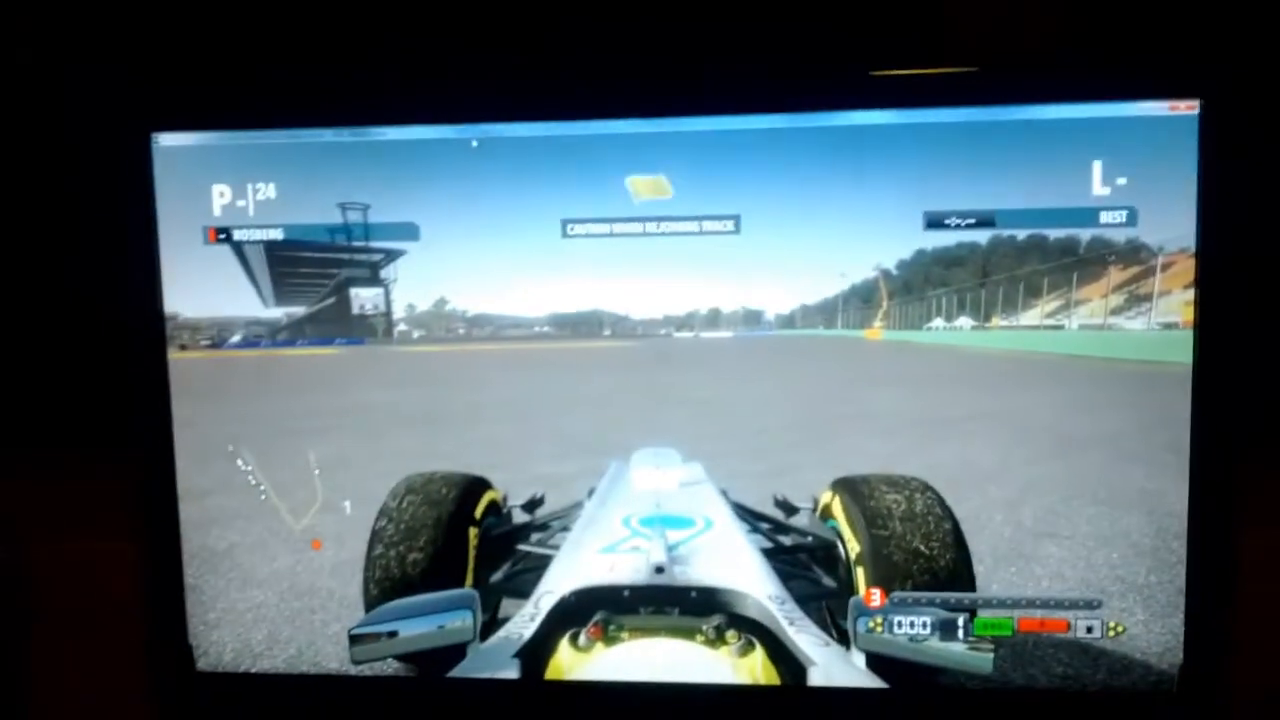
# - Pause the session to bring up the Pause Options menu
pyautogui.press('Escape')
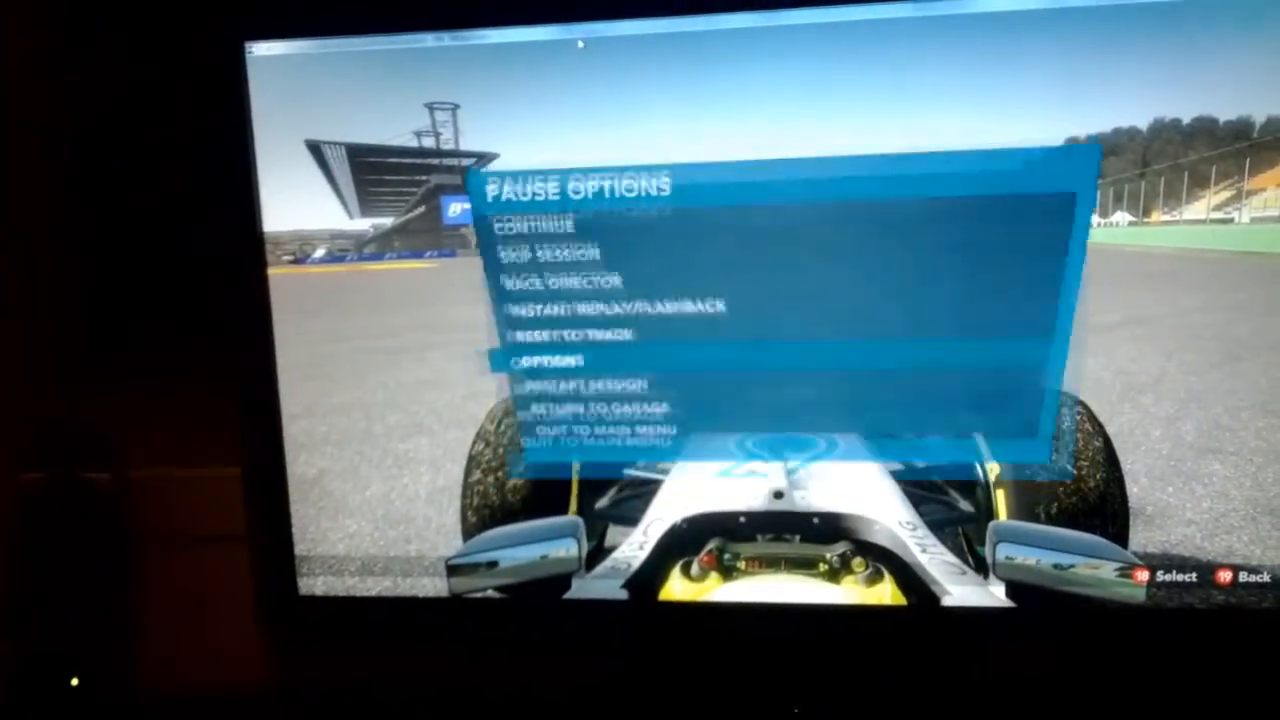
# - Open the custom profile under Driving Controls and scroll its assignments down to KERS
pyautogui.click(553, 355)
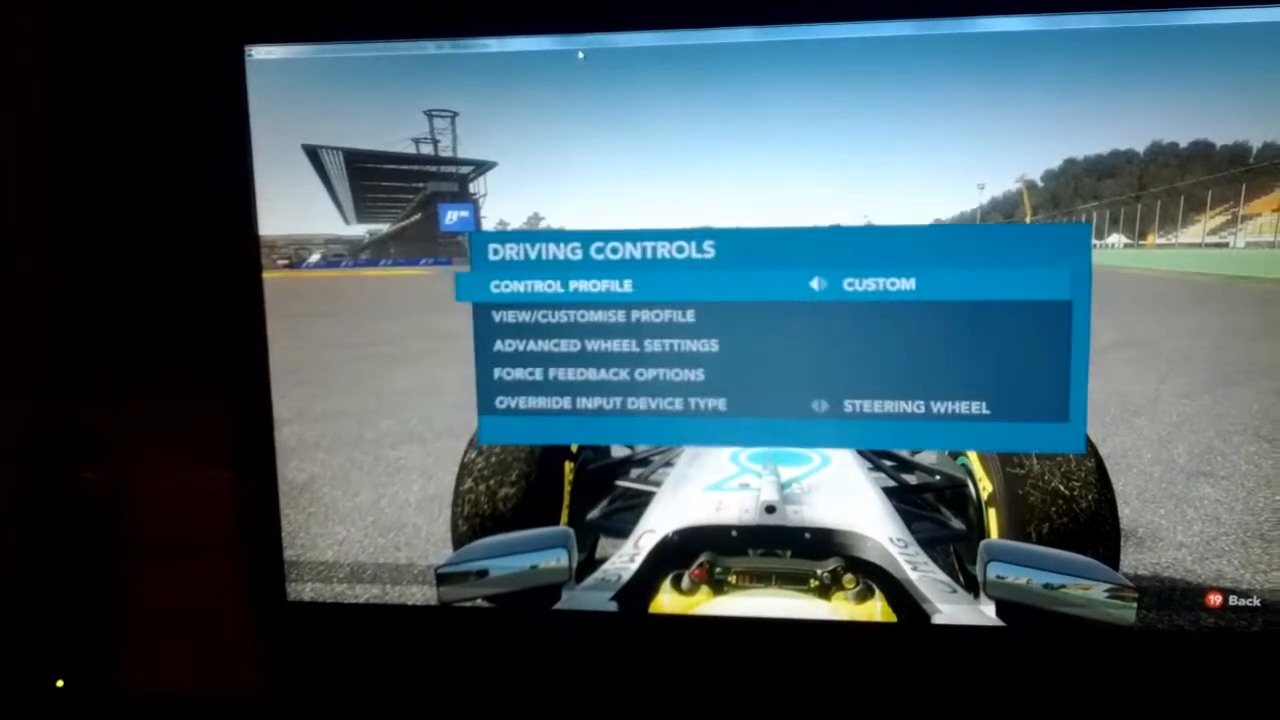
pyautogui.click(594, 316)
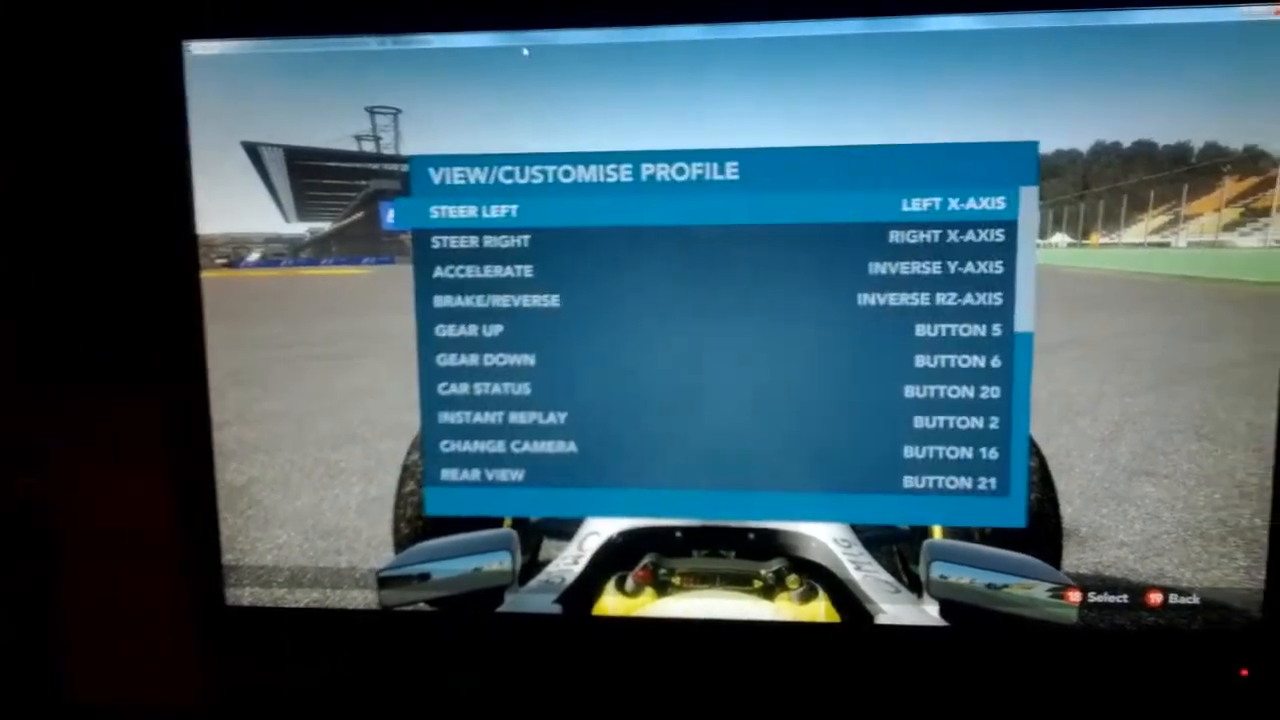
pyautogui.scroll(-3)
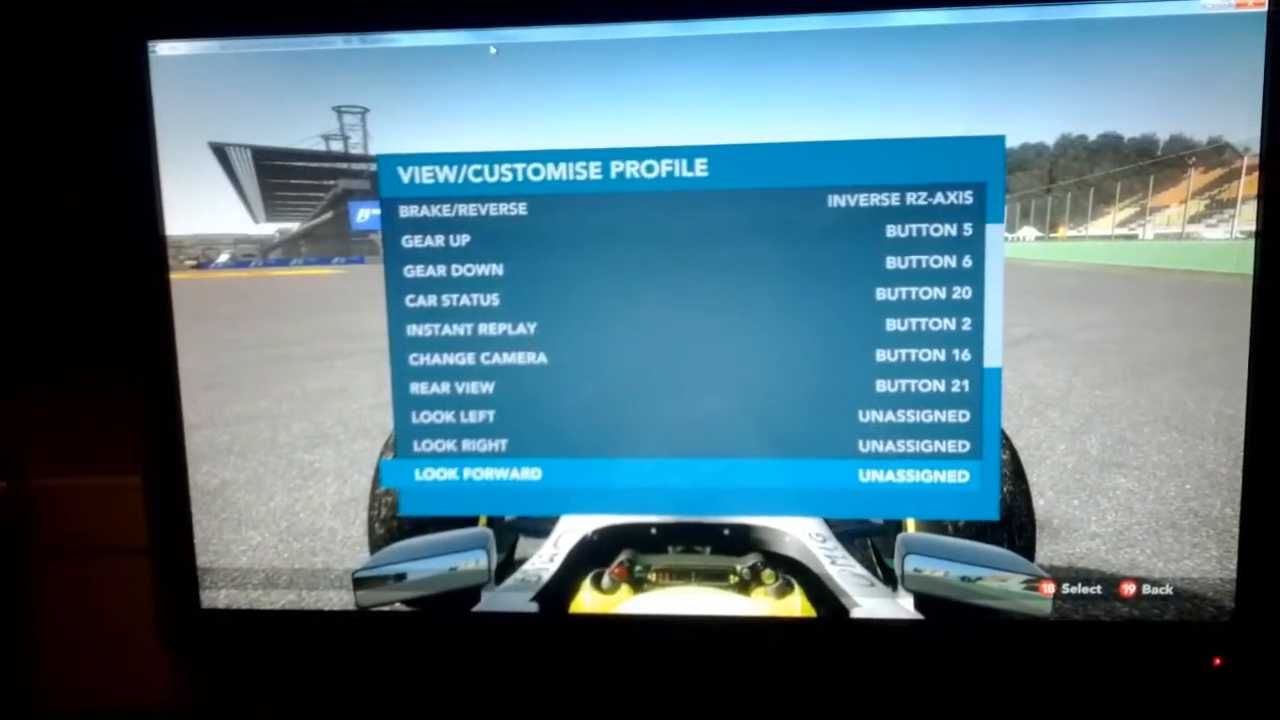
pyautogui.scroll(-3)
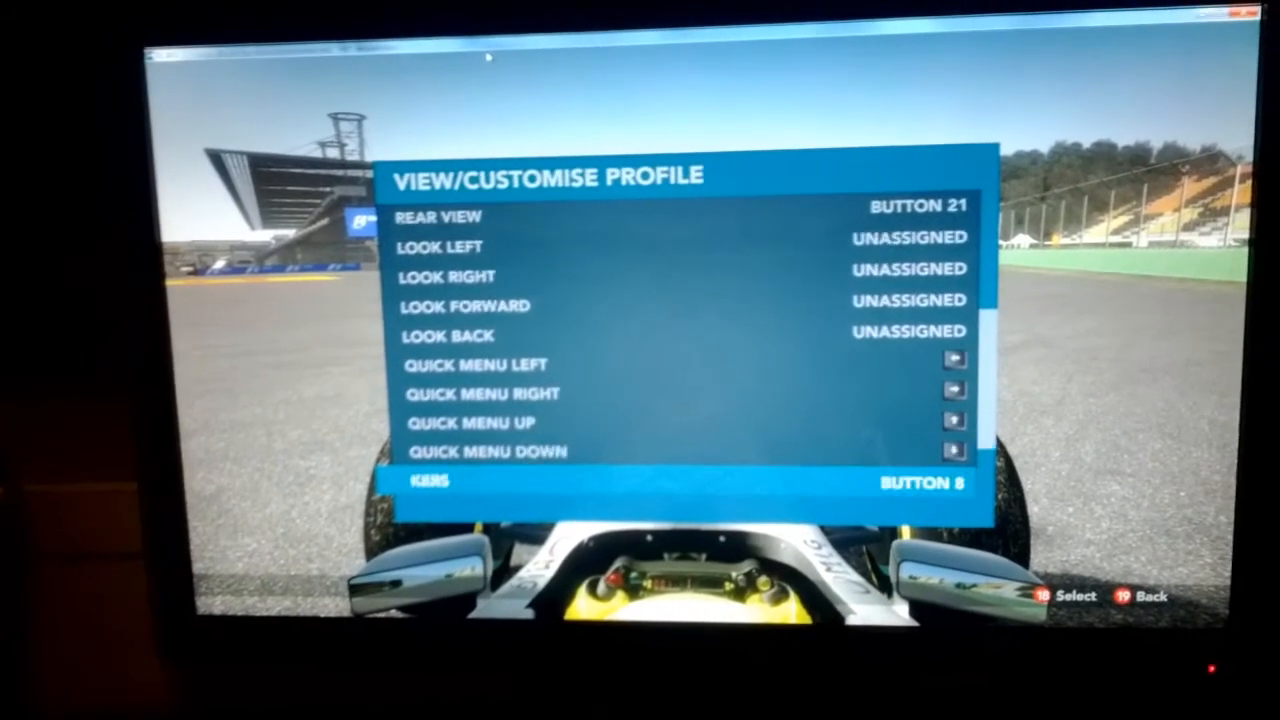